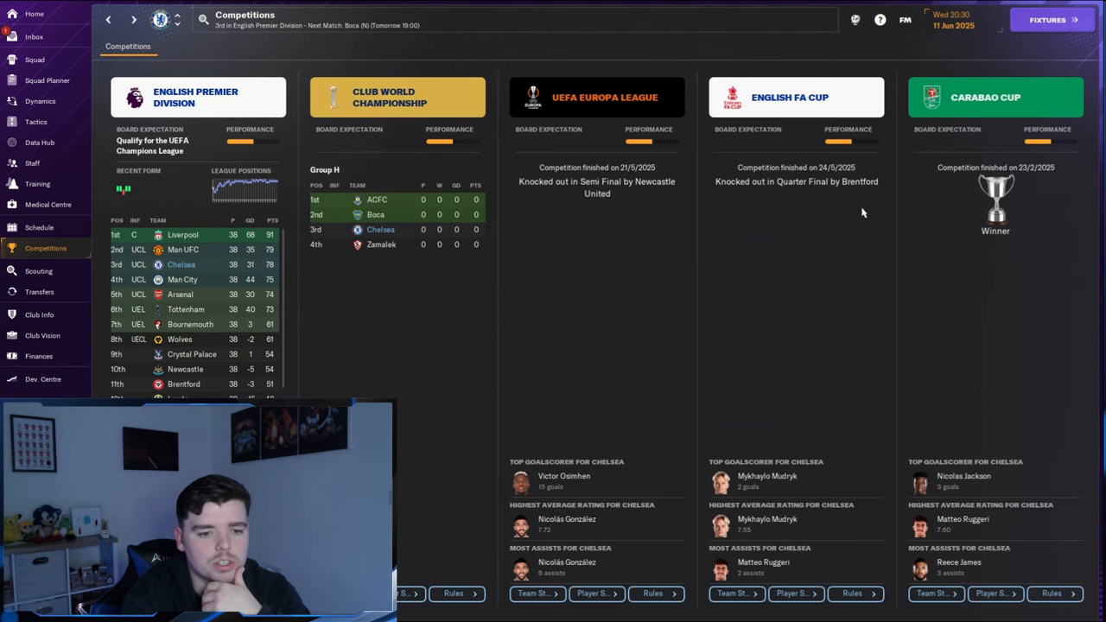
pyautogui.moveTo(652, 304)
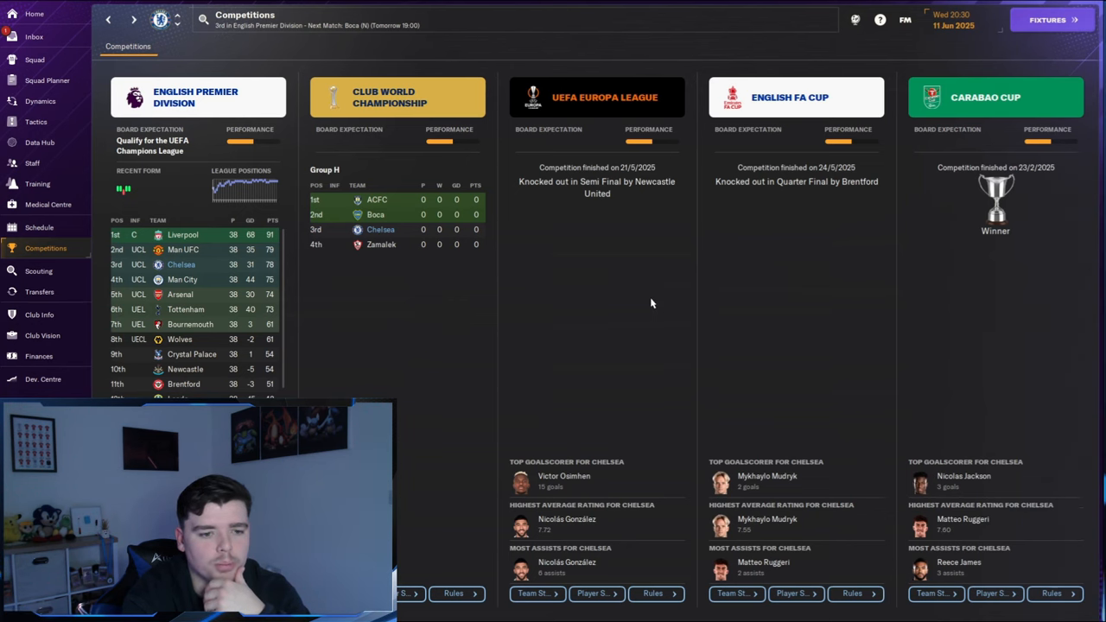
pyautogui.moveTo(586, 188)
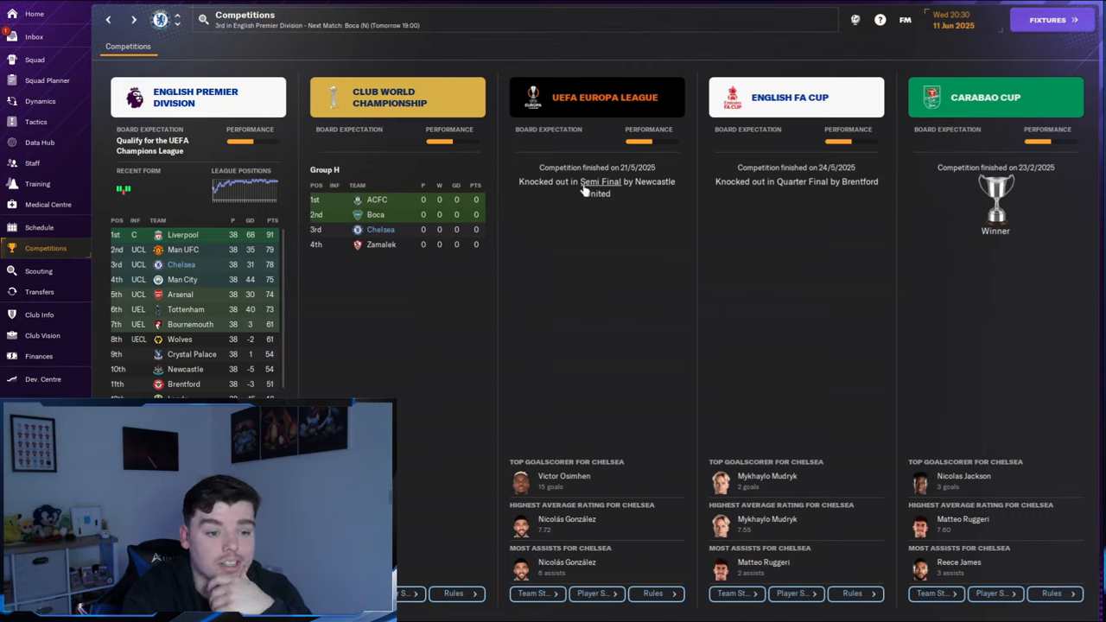
pyautogui.moveTo(605, 215)
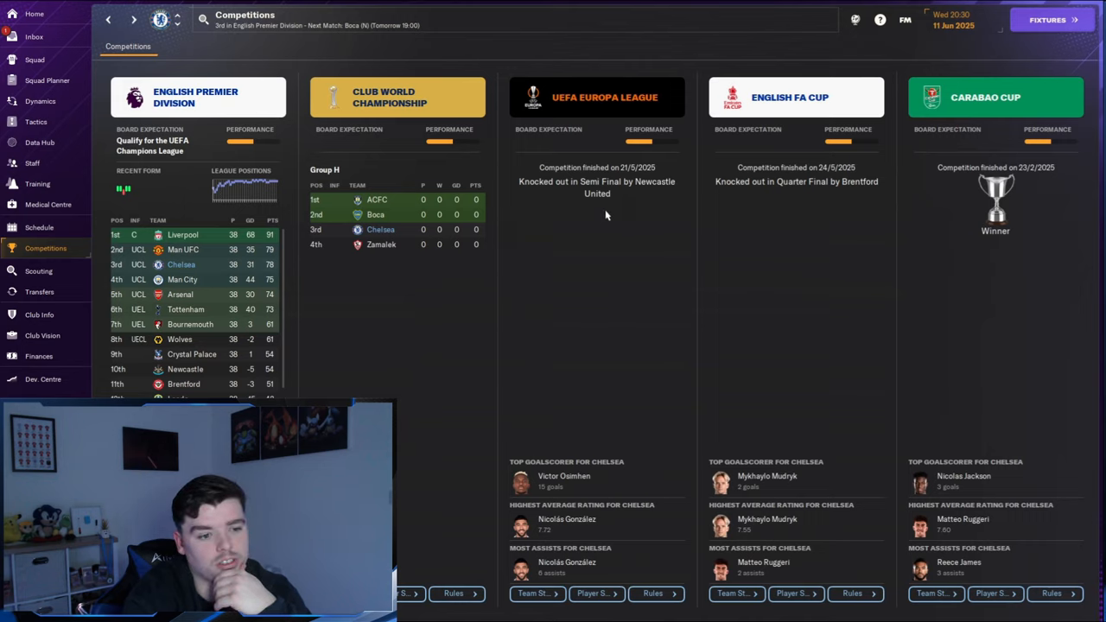